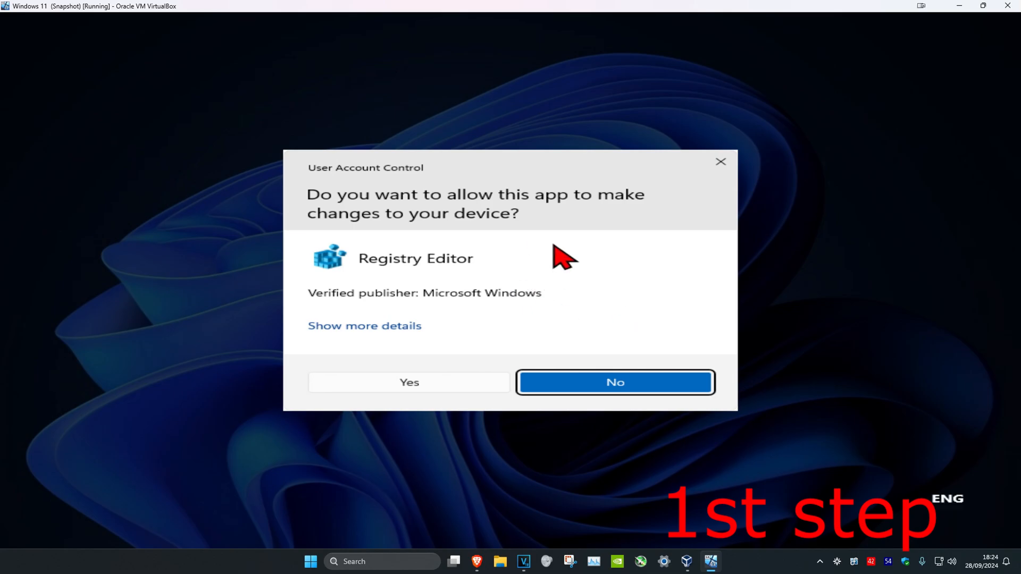
# Step: Allow Registry Editor to make changes at the User Account Control prompt
pyautogui.click(408, 382)
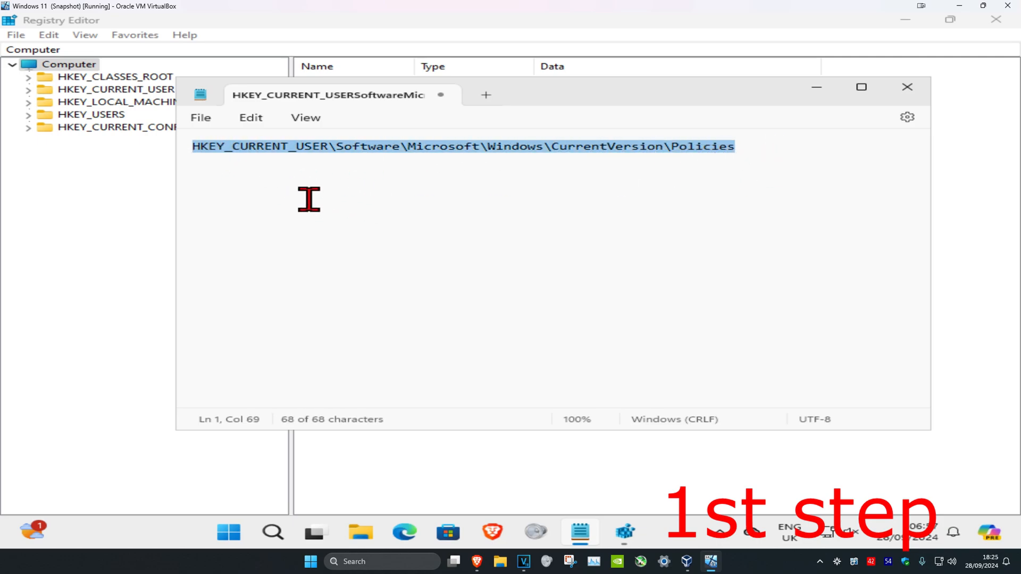
# Step: Copy the HKEY_CURRENT_USER\...\CurrentVersion\Policies path from Notepad for the registry address bar
pyautogui.rightClick(308, 200)
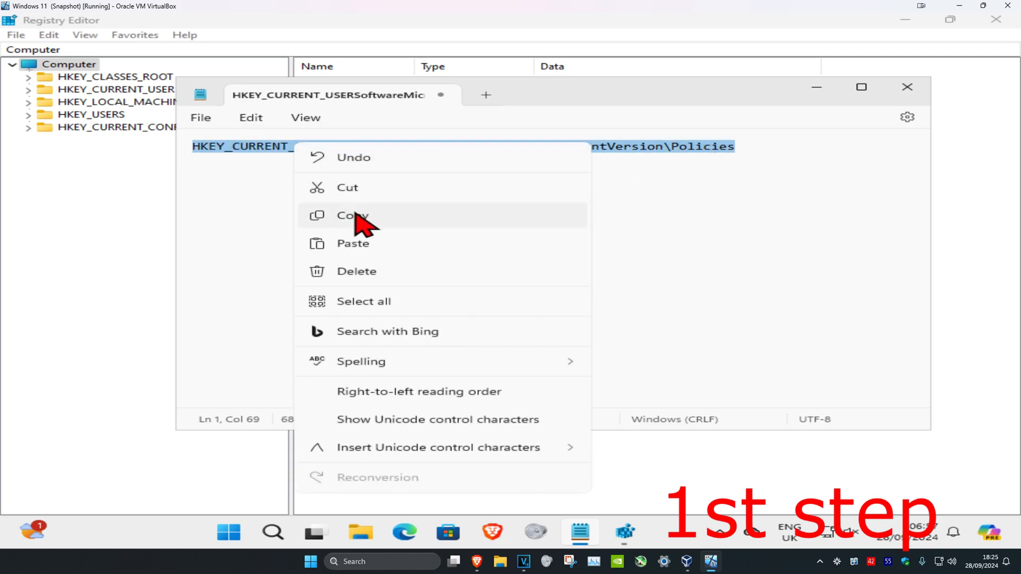
pyautogui.click(352, 216)
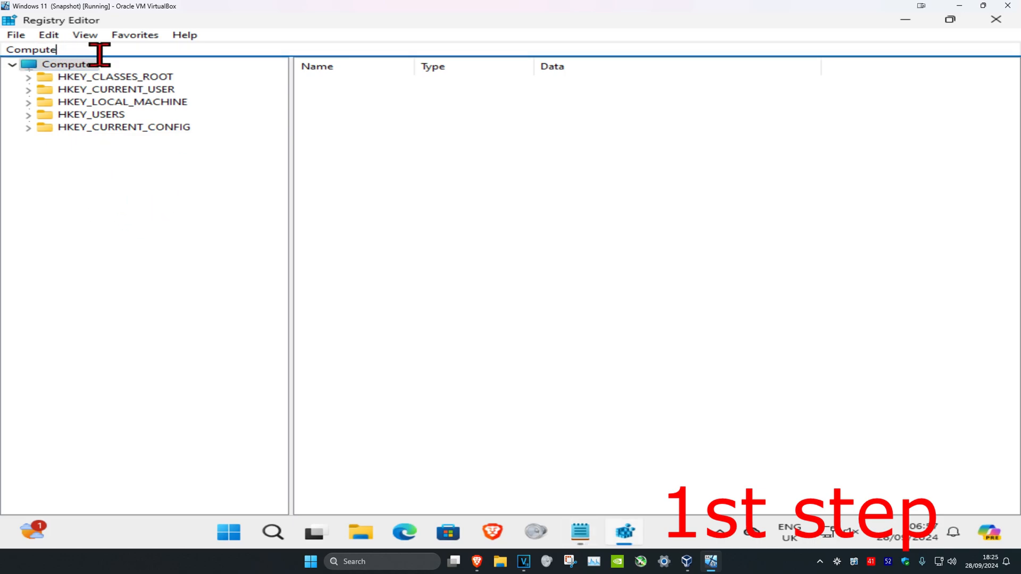
pyautogui.rightClick(65, 50)
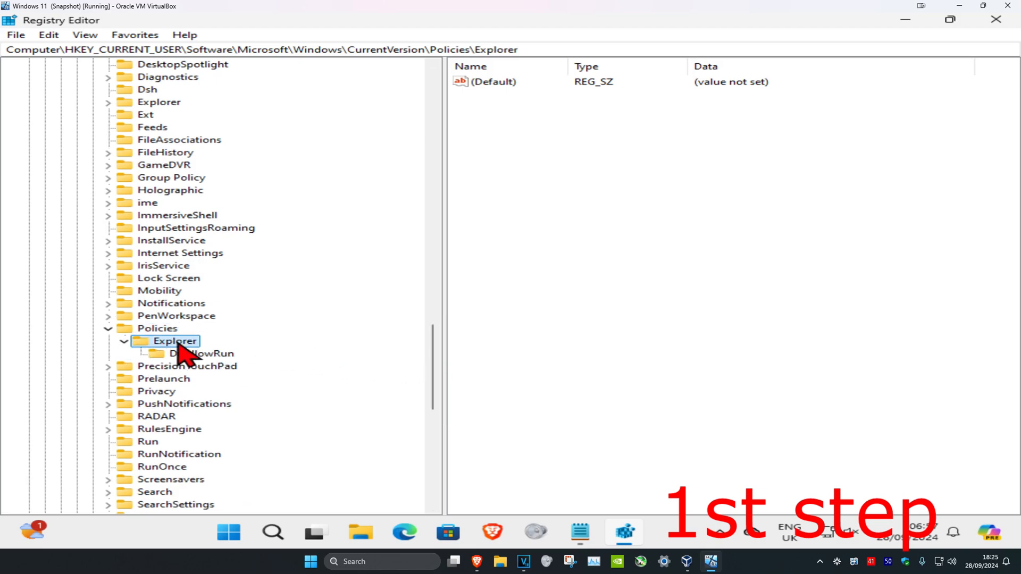
# Step: Permanently delete the DisallowRun key under Policies\Explorer
pyautogui.click(202, 353)
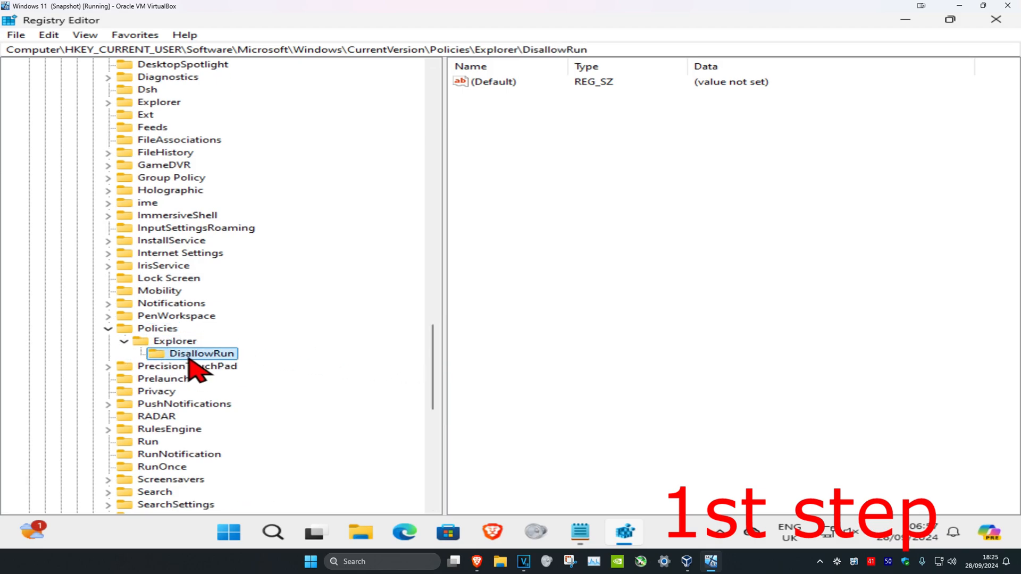
pyautogui.click(174, 341)
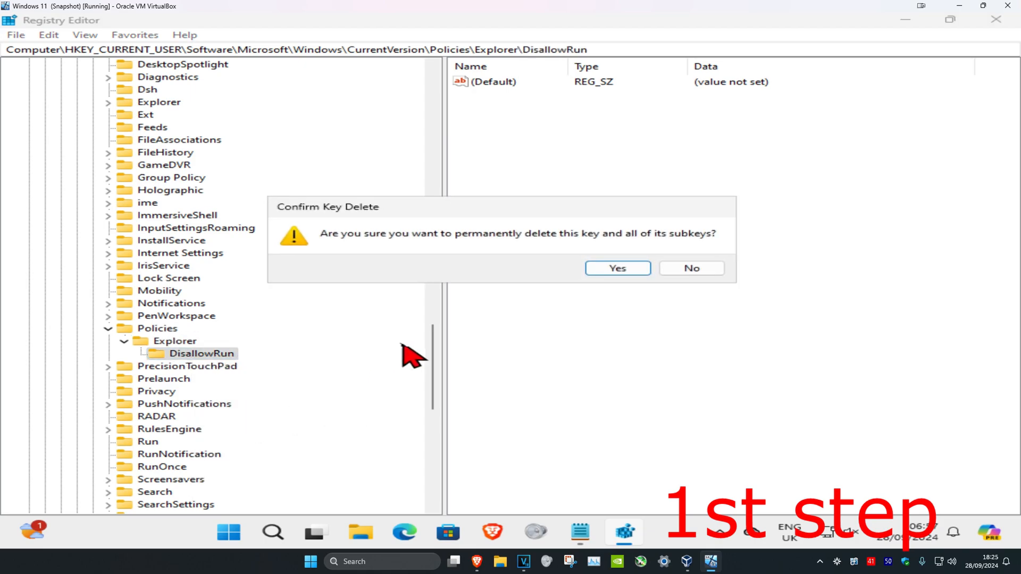
pyautogui.click(616, 268)
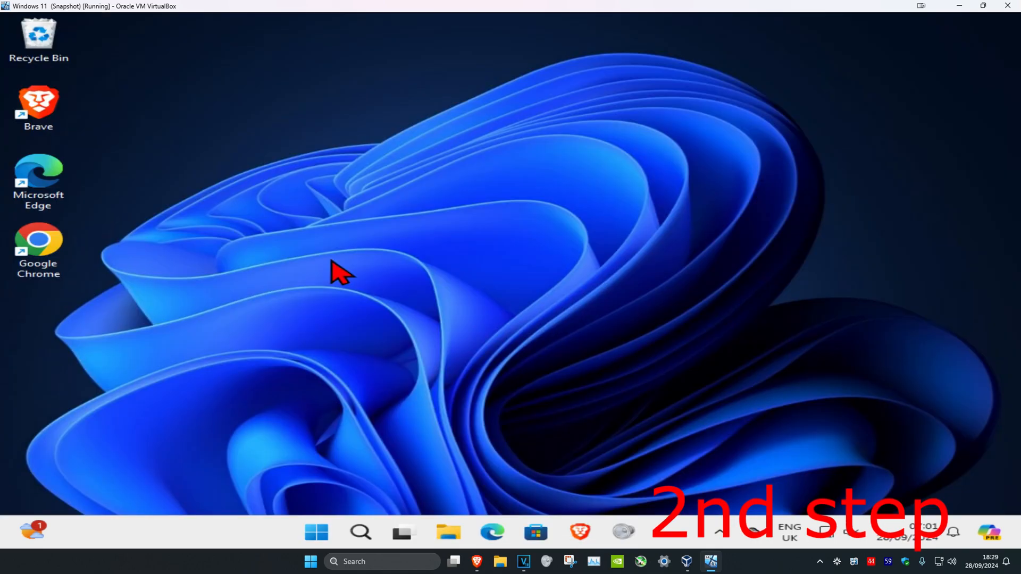
pyautogui.moveTo(297, 534)
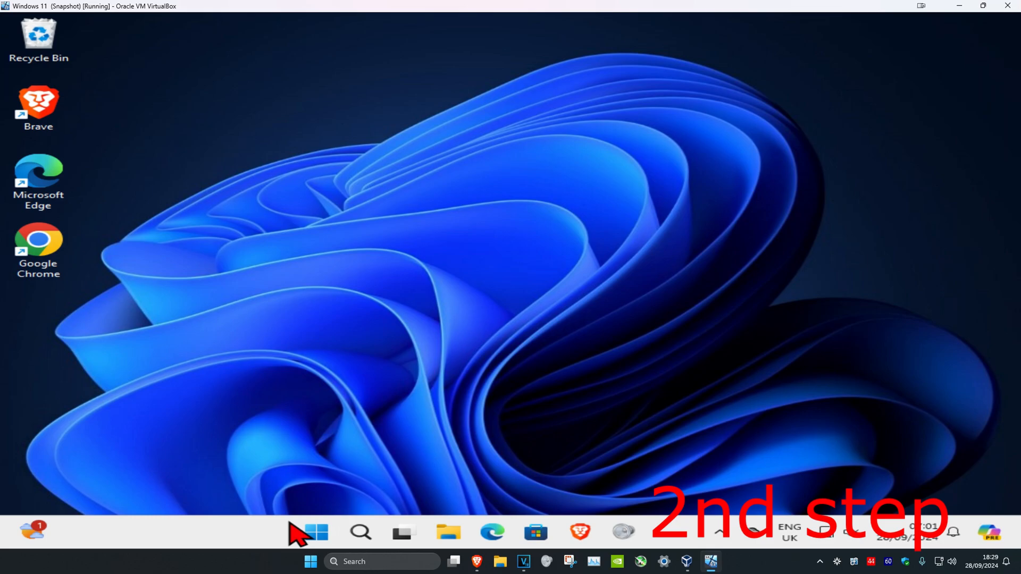
# Step: Launch the Local Group Policy Editor via a Start search for 'edit group policy'
pyautogui.write('edit group policy')
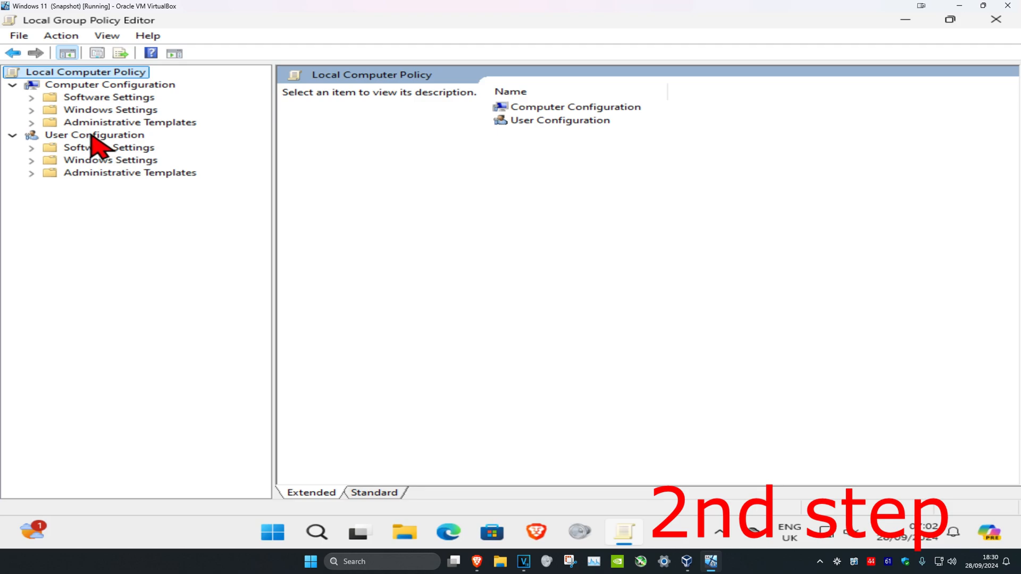
# Step: Under User Configuration > Administrative Templates > System, bring up 'Don't run specified Windows applications'
pyautogui.click(94, 135)
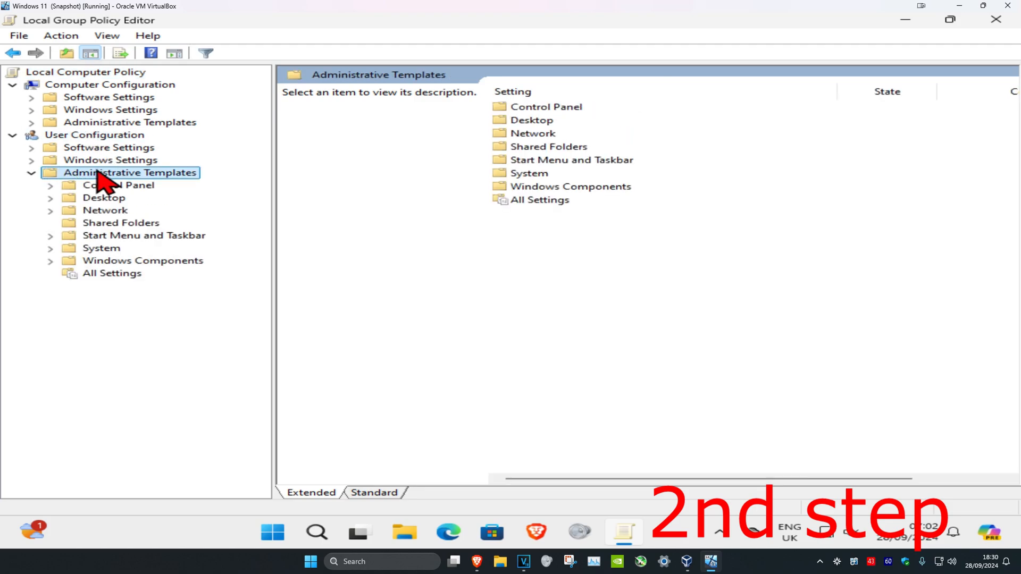
pyautogui.click(101, 248)
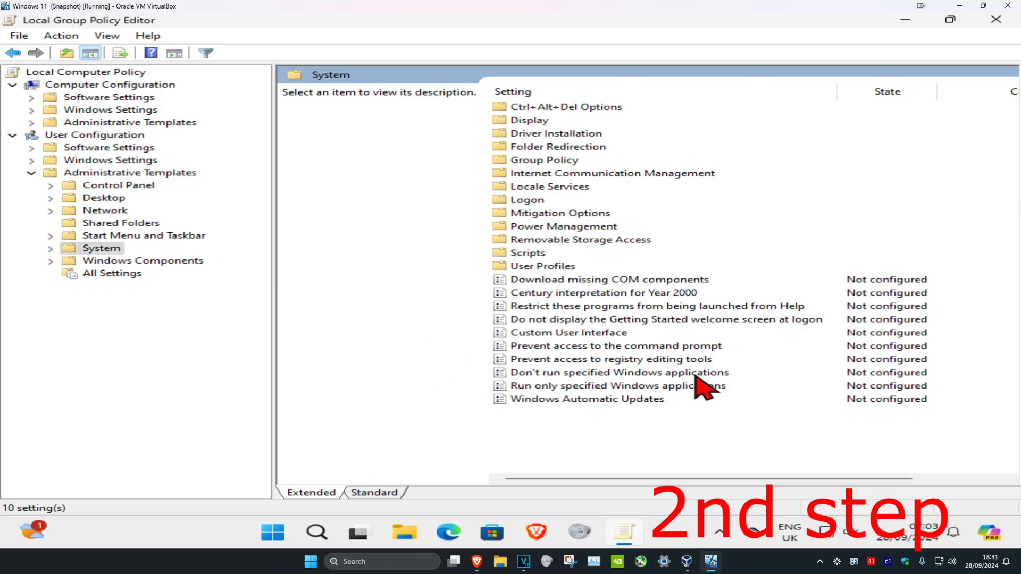
pyautogui.doubleClick(619, 372)
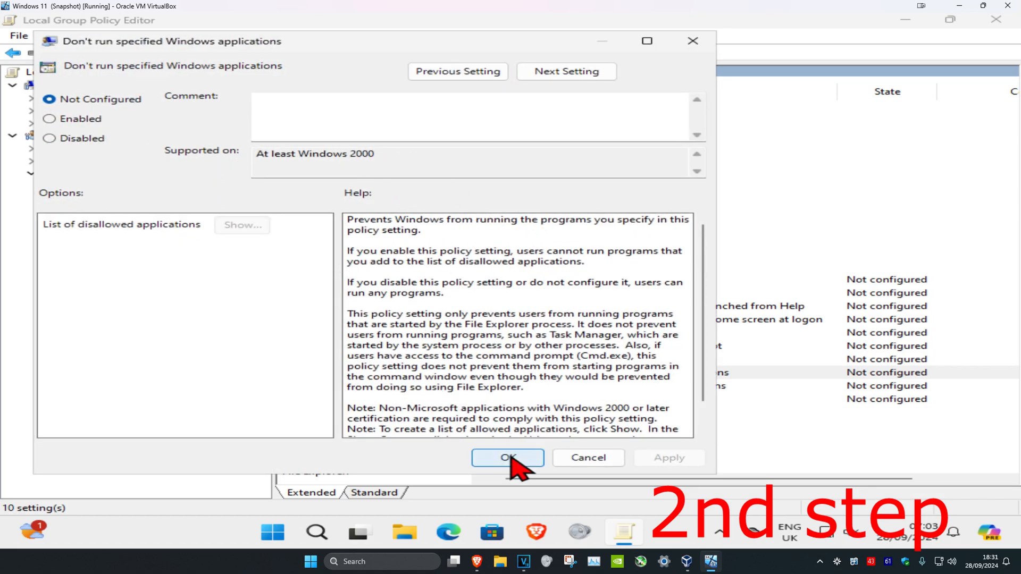
# Step: Confirm the policy as Not Configured with OK
pyautogui.click(507, 458)
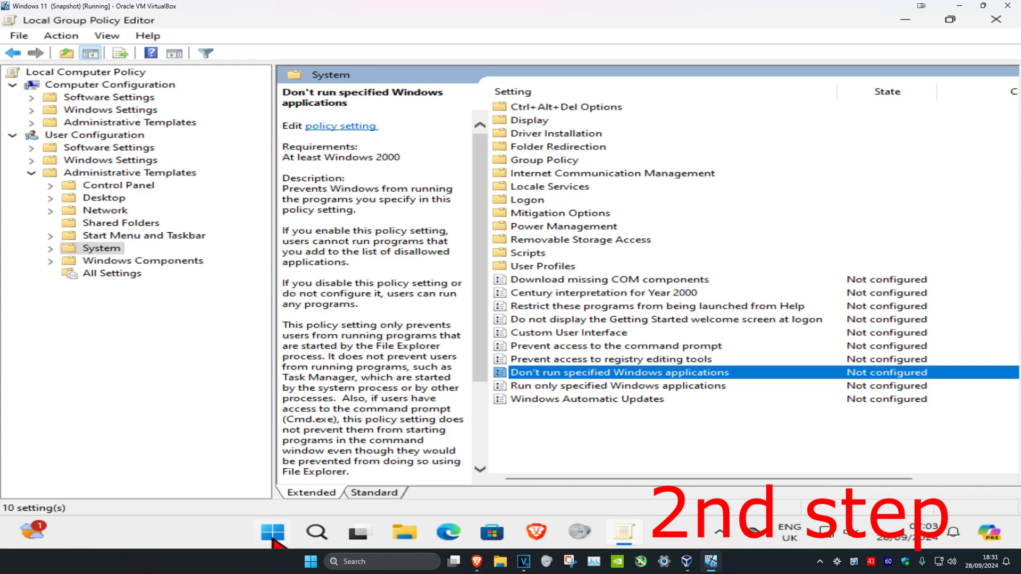